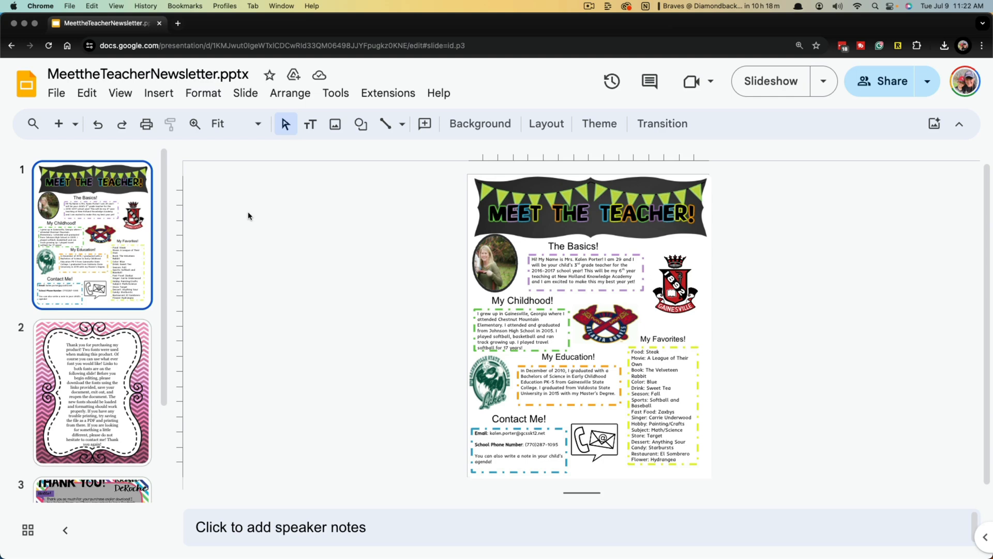
pyautogui.moveTo(223, 230)
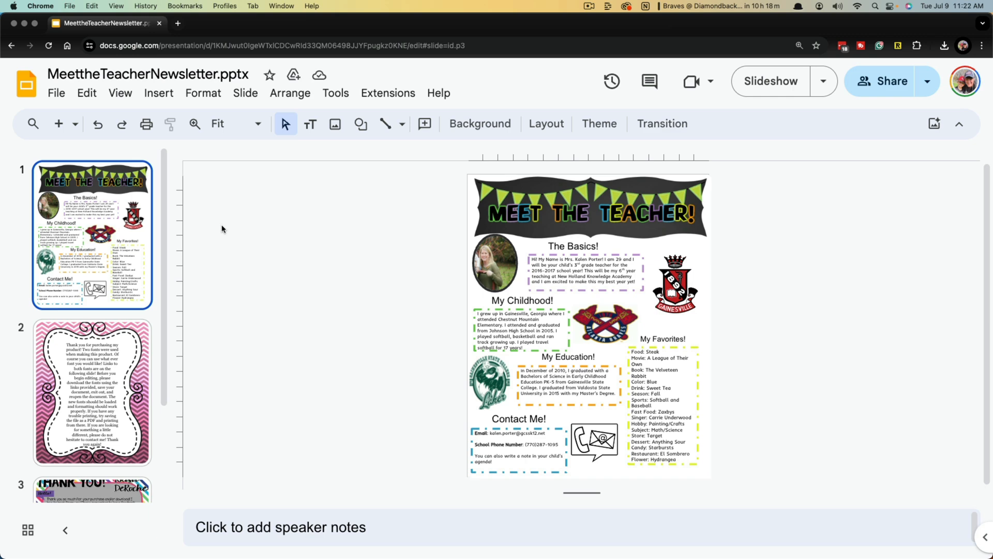
pyautogui.moveTo(226, 351)
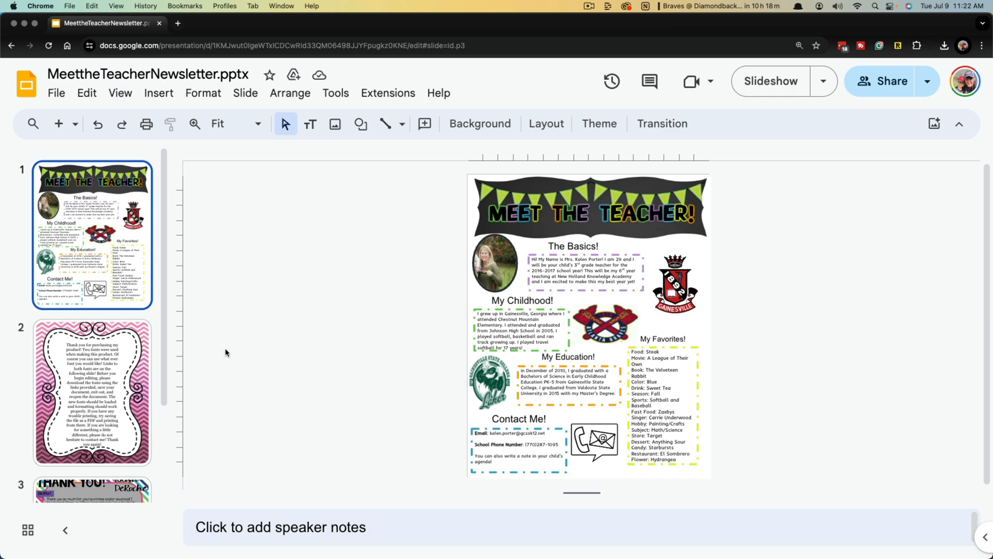
# Step: Download the newsletter presentation as a PDF and reveal it in the Downloads folder
pyautogui.scroll(-3)
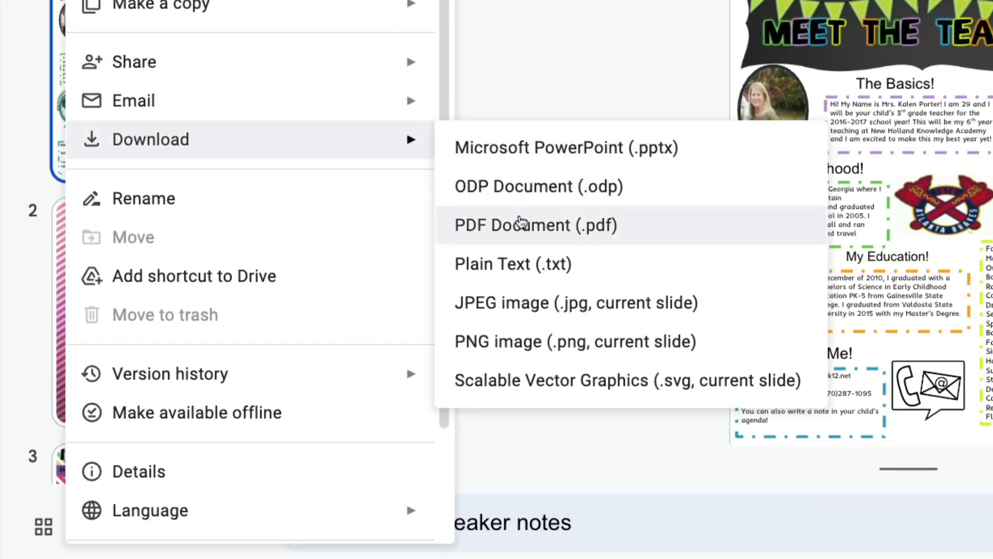
pyautogui.click(519, 224)
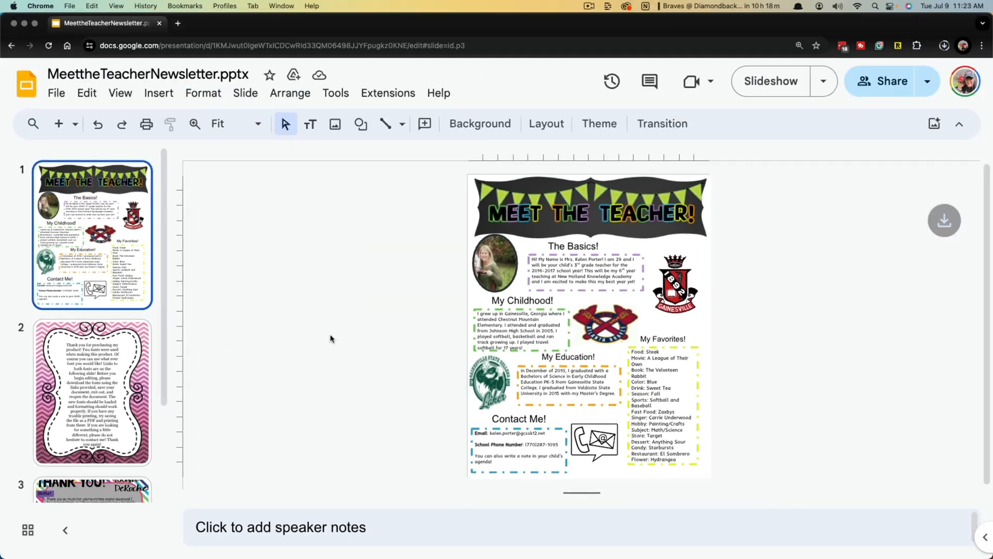
pyautogui.click(945, 45)
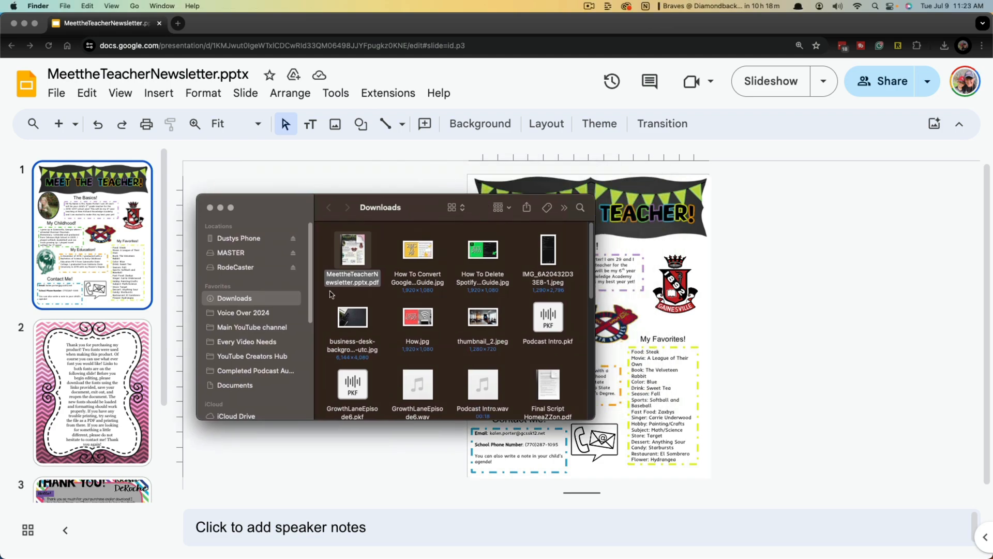
# Step: Preview MeettheTeacherNewsletter.pptx.pdf through its thank-you page, then hand it to Adobe Acrobat
pyautogui.doubleClick(352, 249)
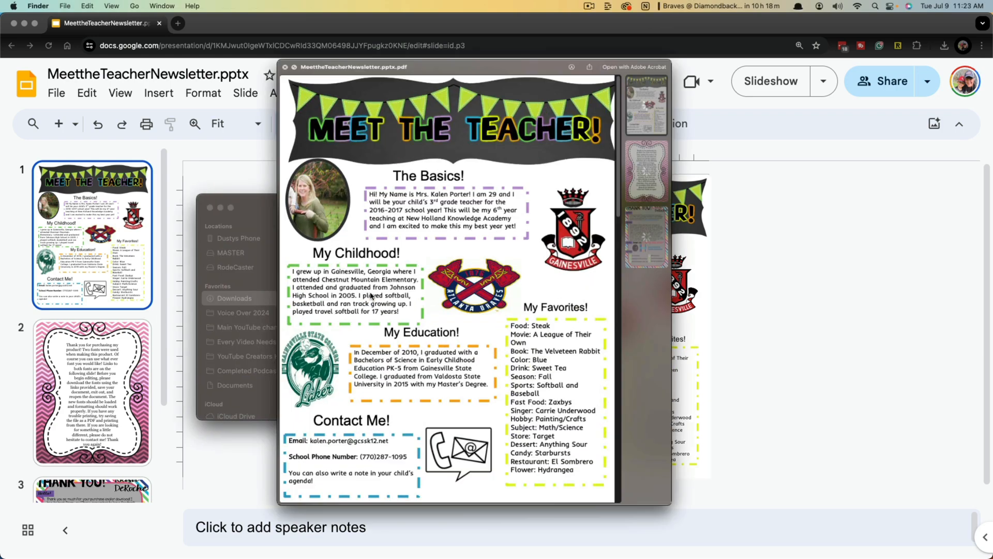
pyautogui.scroll(-3)
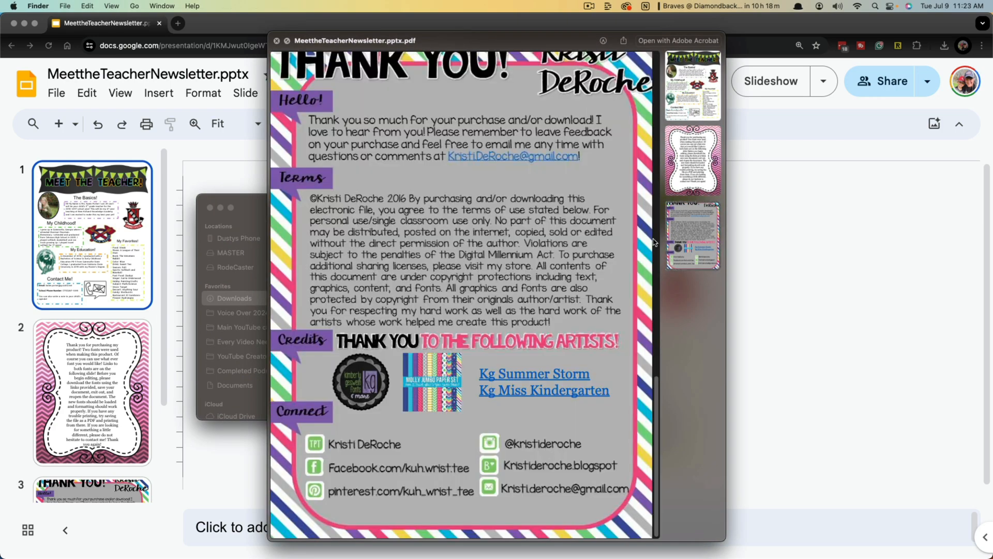
pyautogui.click(278, 41)
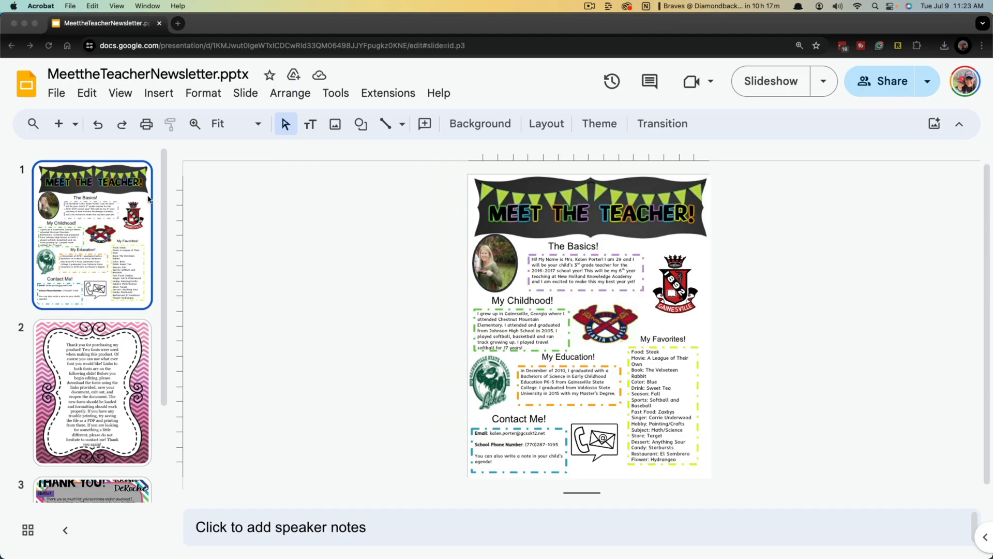
# Step: Show the File > Download format choices again, with PDF Document among them
pyautogui.click(56, 93)
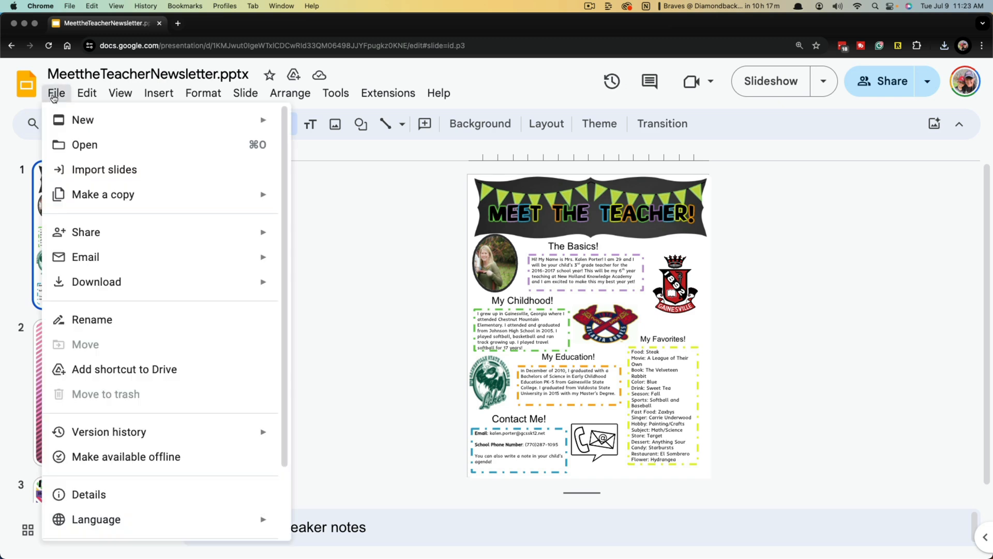
pyautogui.click(96, 281)
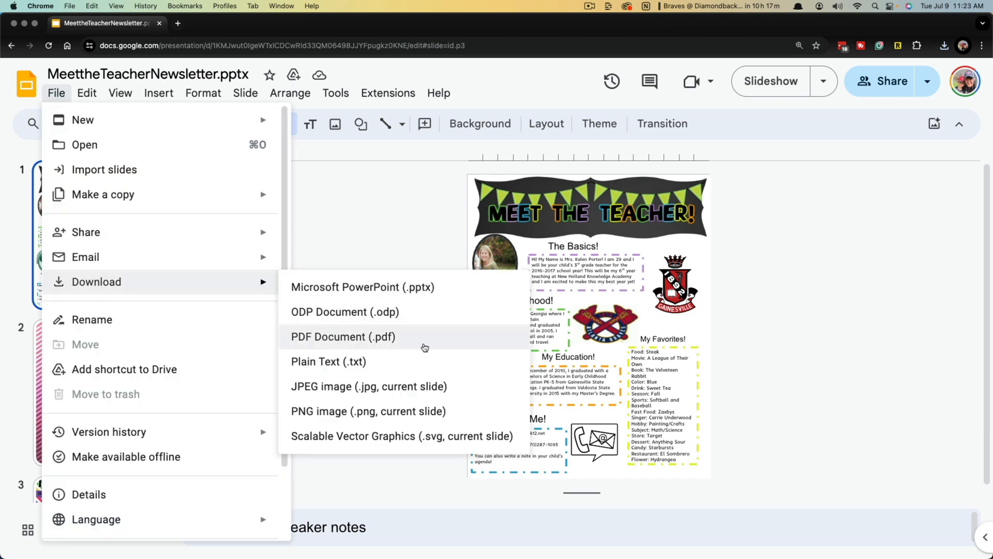